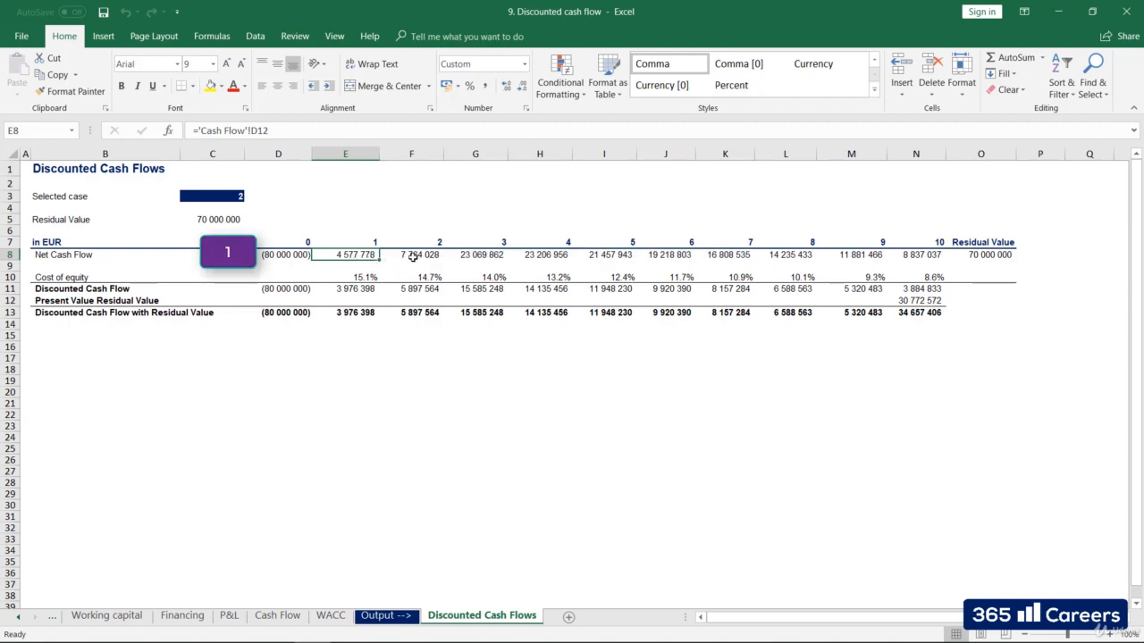
# Step: Inspect the residual value formula, then move to the WACC sheet
pyautogui.click(211, 218)
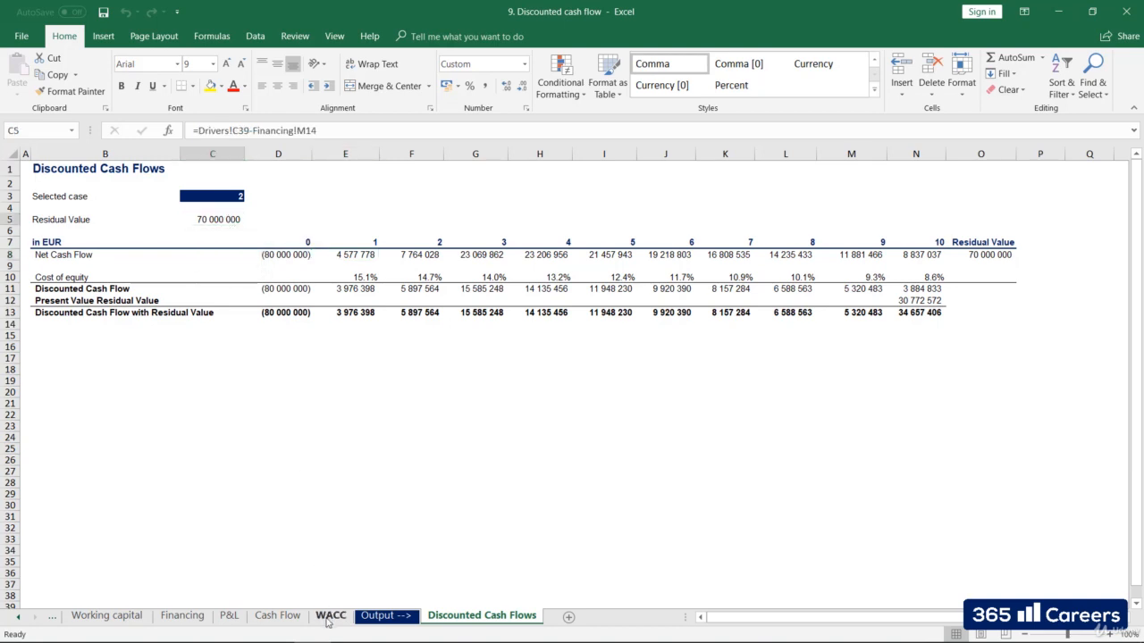
pyautogui.click(329, 615)
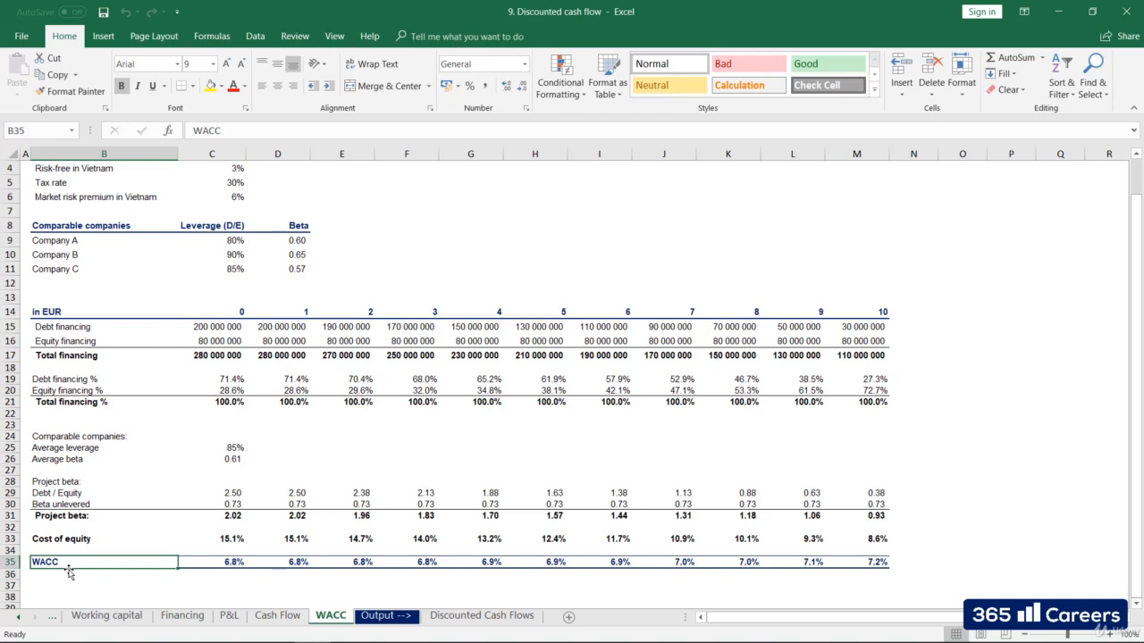
# Step: Highlight the Net Cash Flow and Cost of equity rows on the Discounted Cash Flows sheet
pyautogui.click(482, 615)
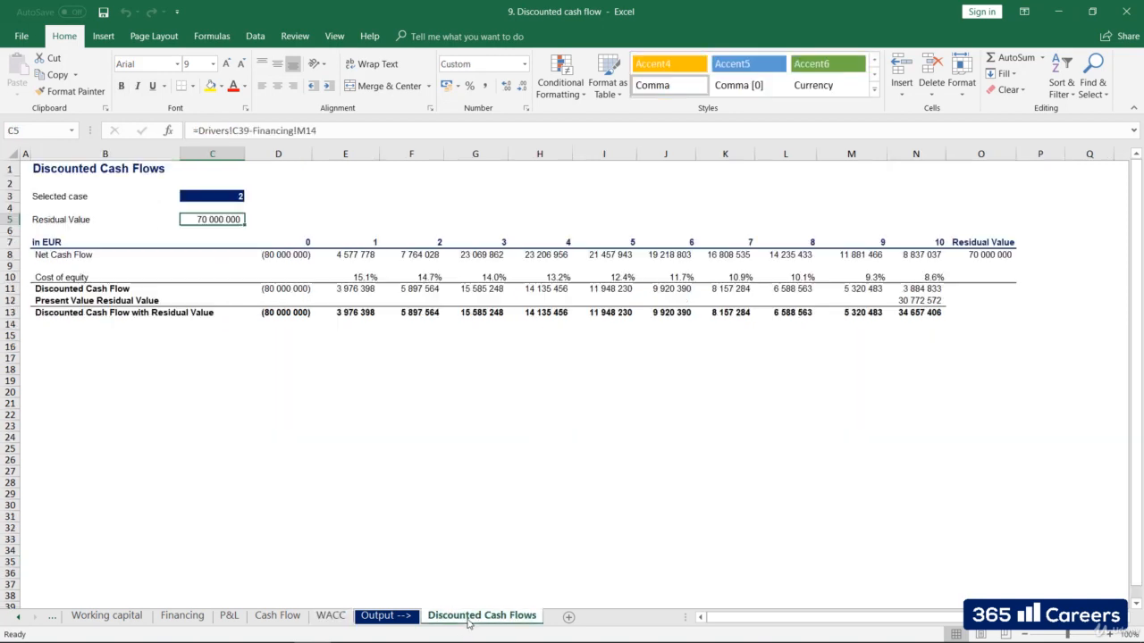
pyautogui.click(104, 254)
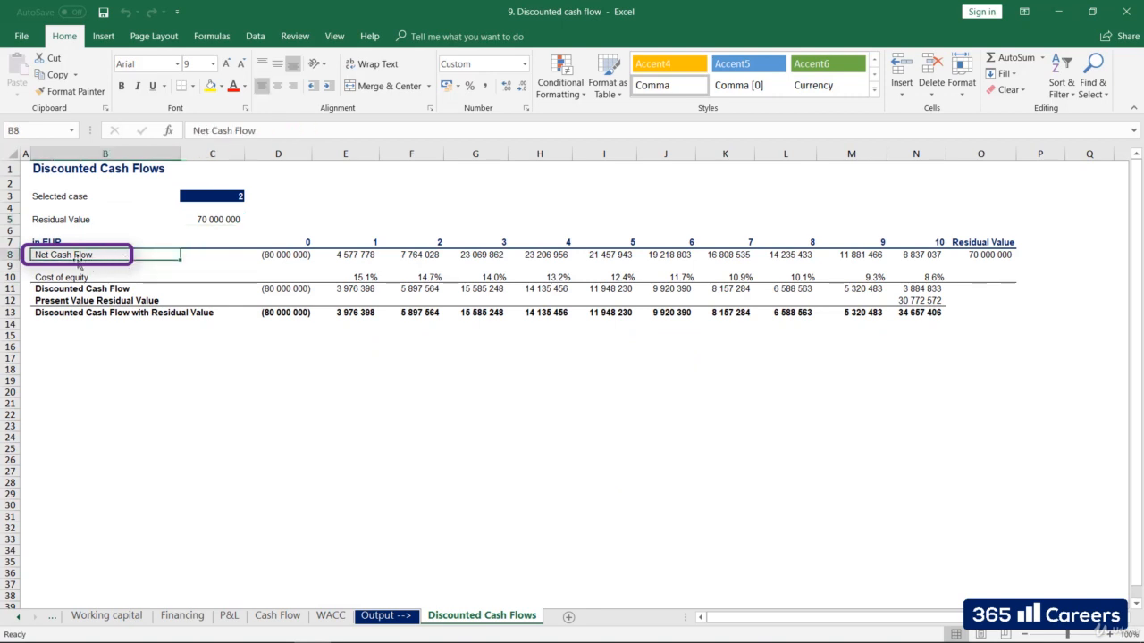
pyautogui.click(104, 275)
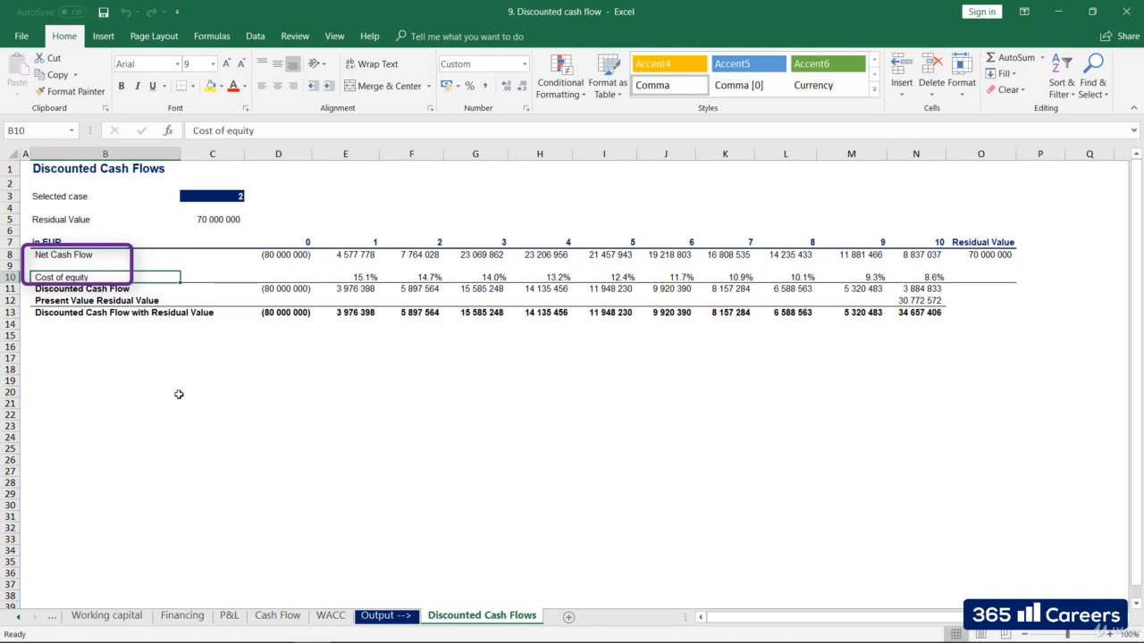
# Step: Compare the Cost of equity row on the WACC and Cash Flow sheets, ending back on Discounted Cash Flows
pyautogui.click(331, 615)
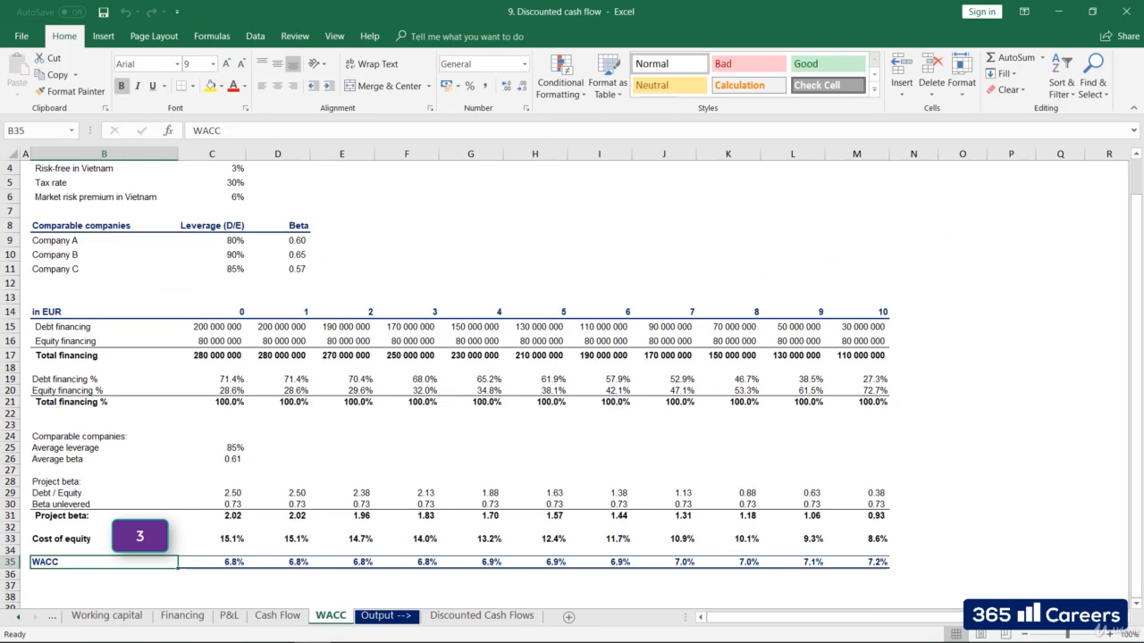
pyautogui.click(61, 538)
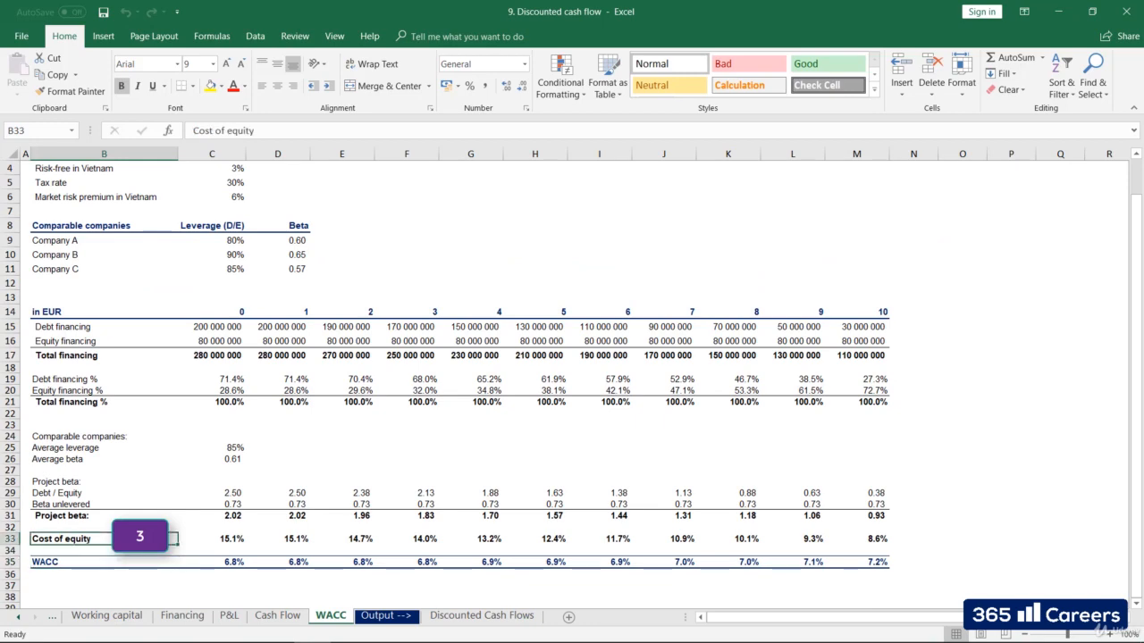
pyautogui.click(277, 614)
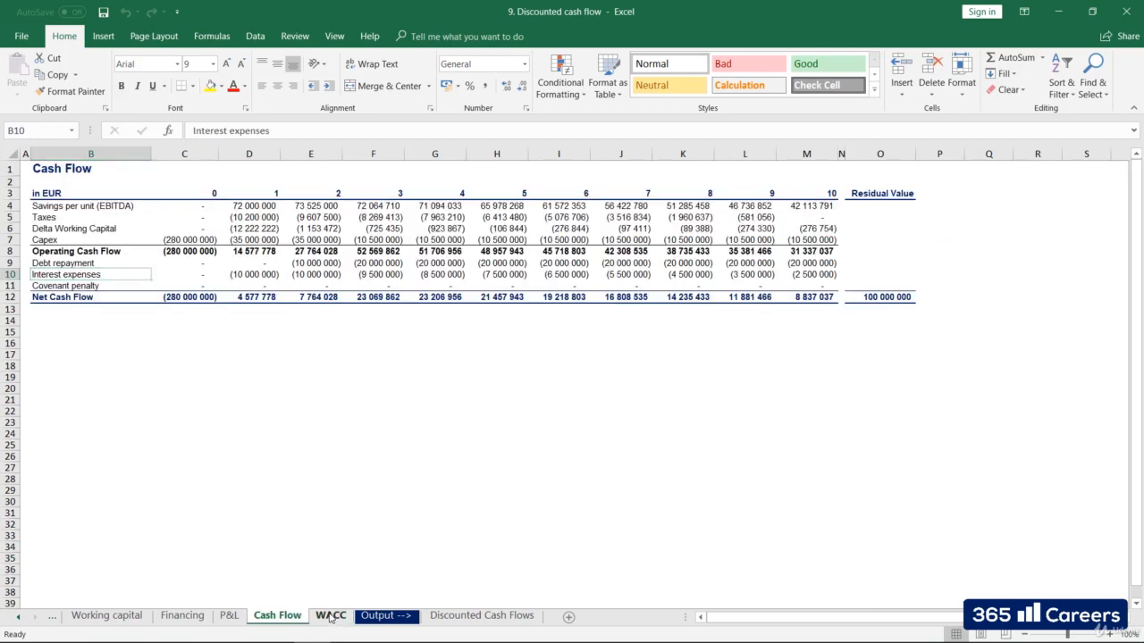
pyautogui.click(329, 615)
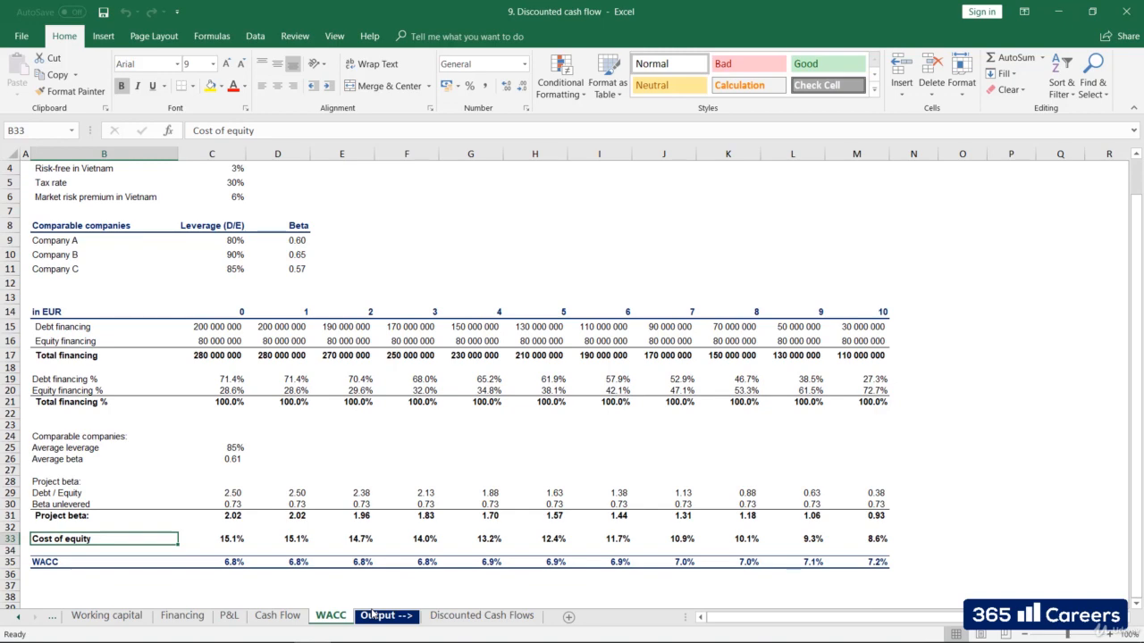
pyautogui.click(483, 614)
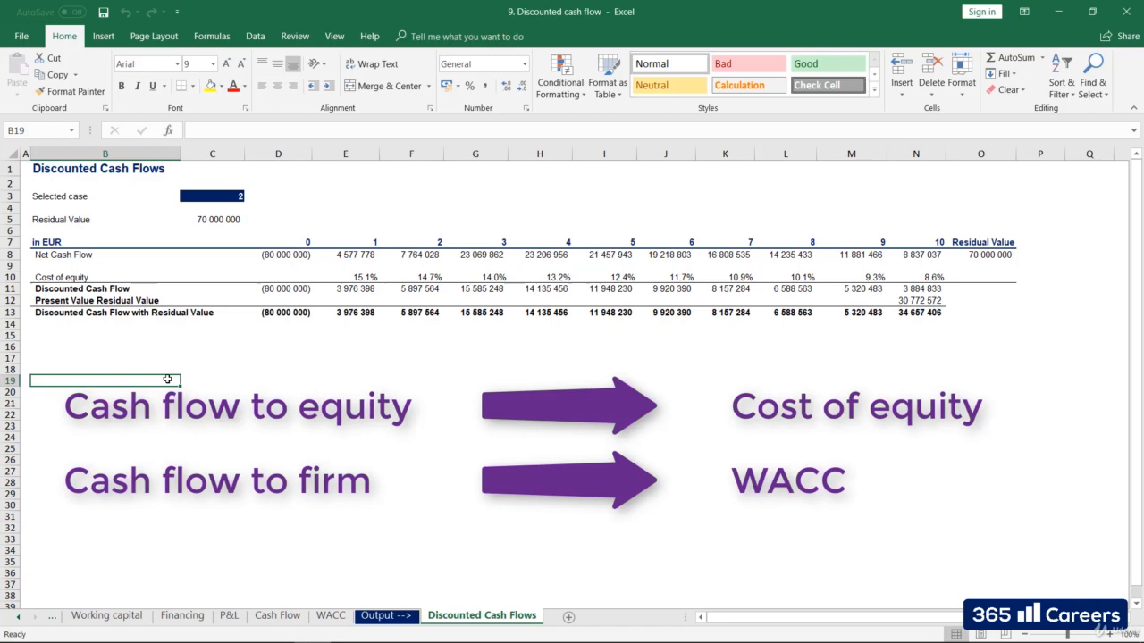
pyautogui.click(345, 277)
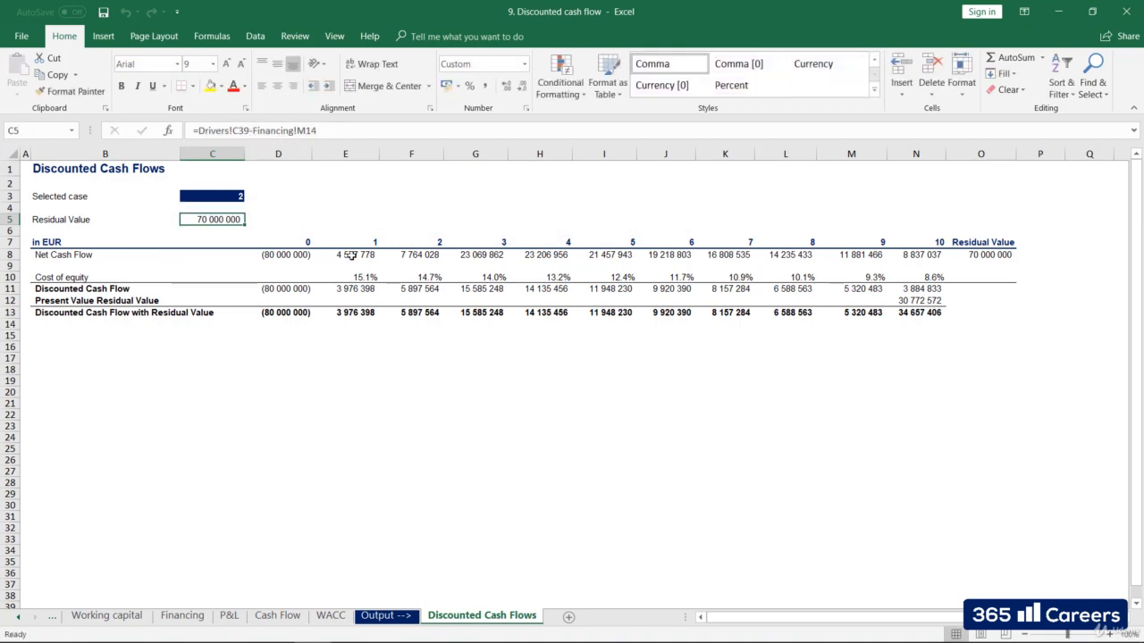
pyautogui.click(345, 287)
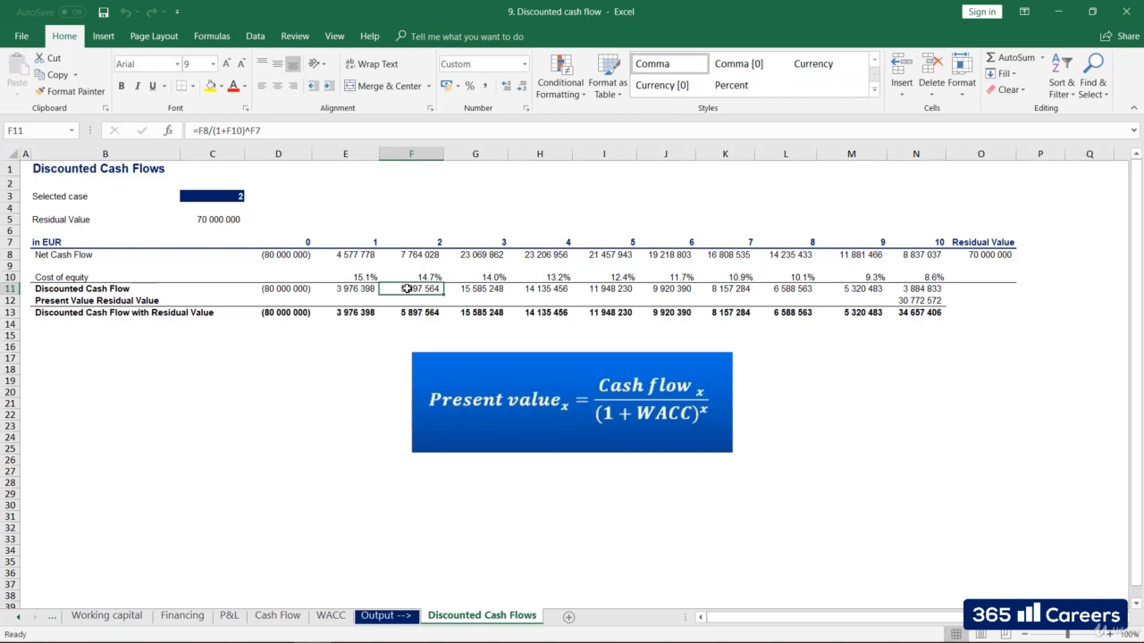
pyautogui.doubleClick(411, 290)
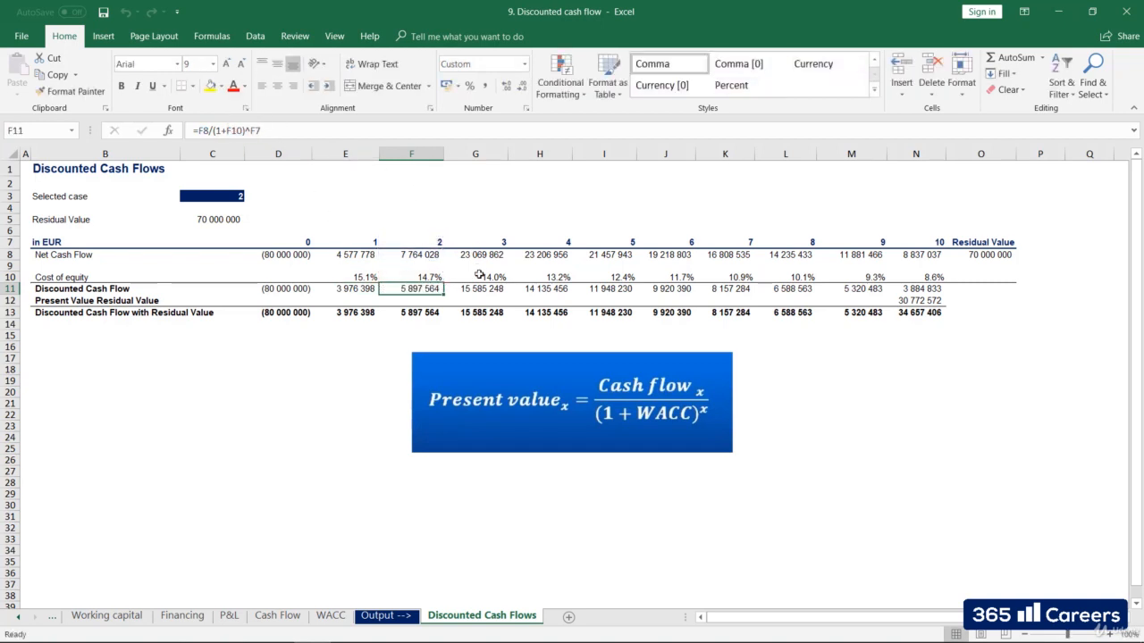
pyautogui.click(475, 288)
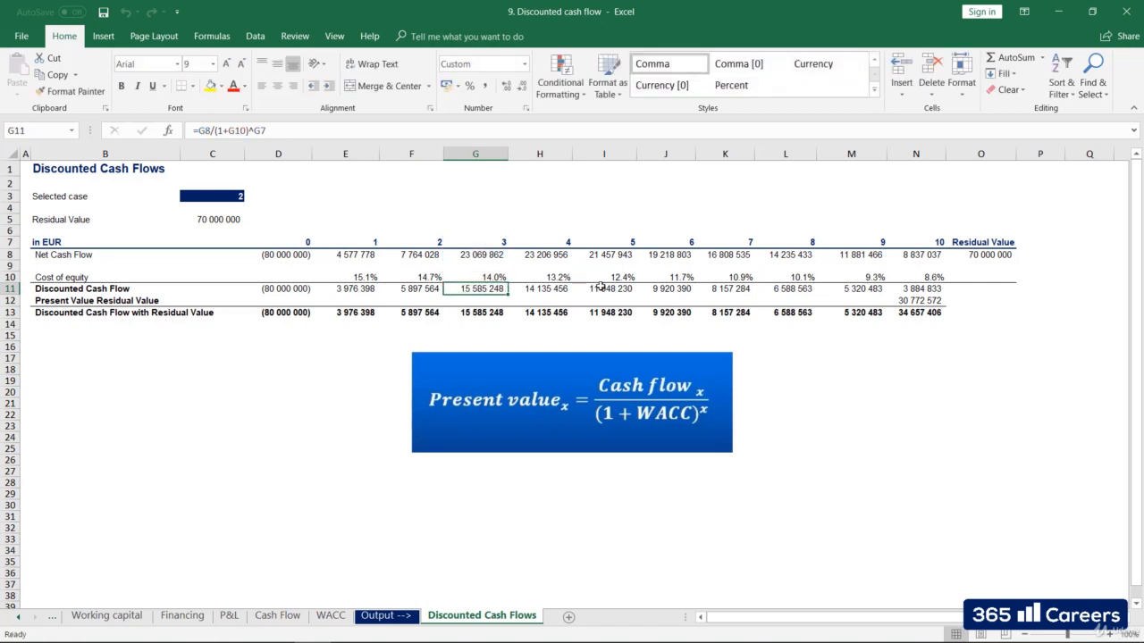
pyautogui.moveTo(906, 290)
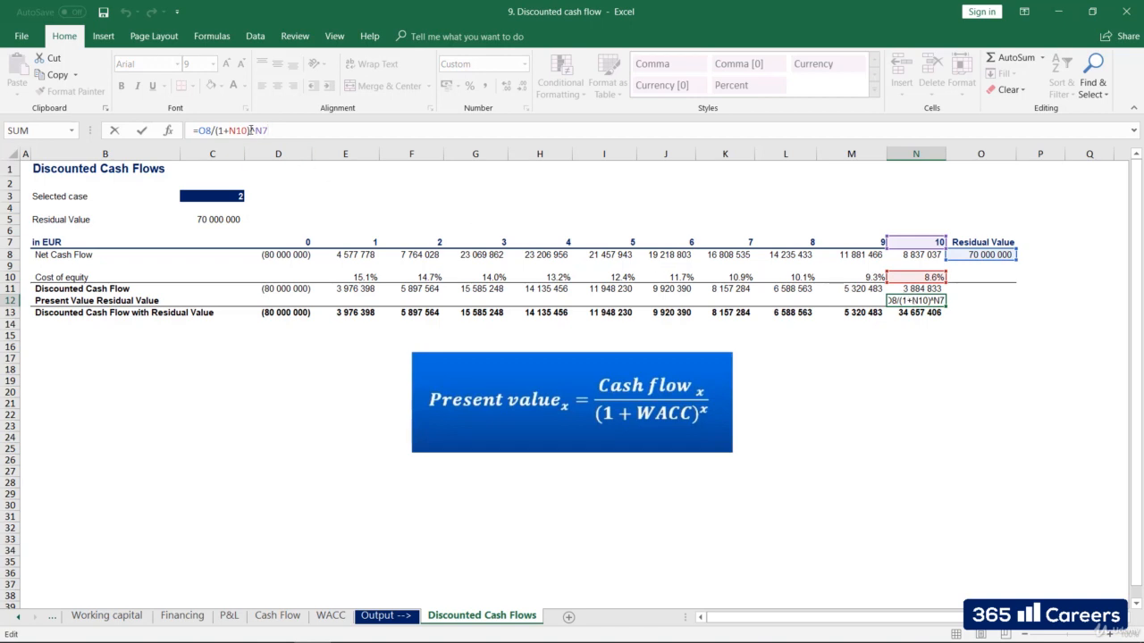
pyautogui.doubleClick(241, 131)
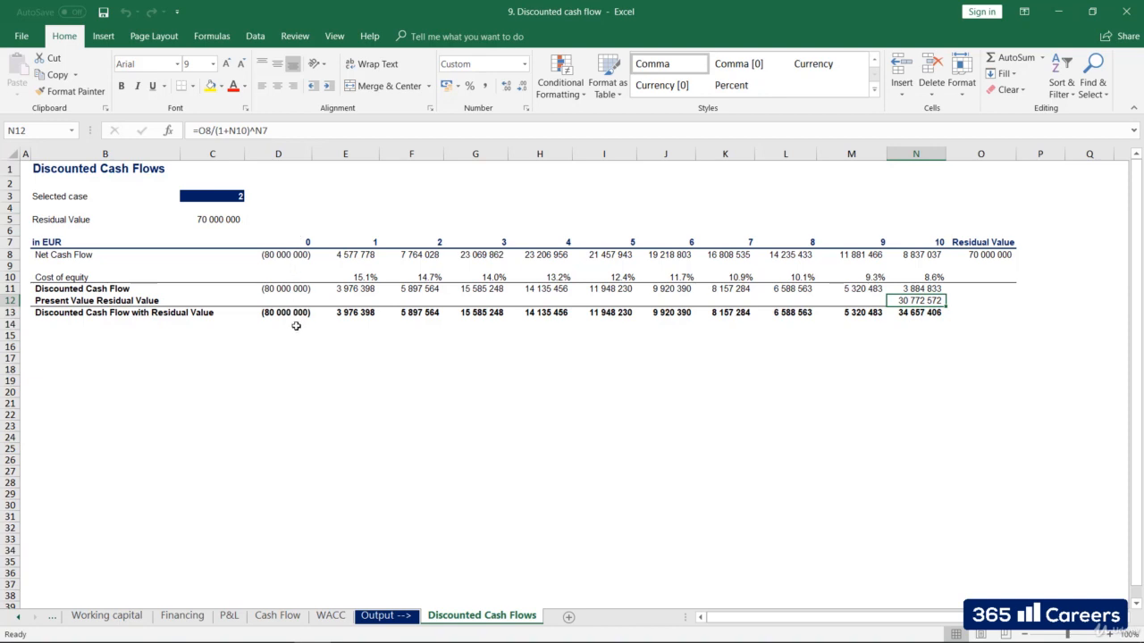
pyautogui.click(345, 311)
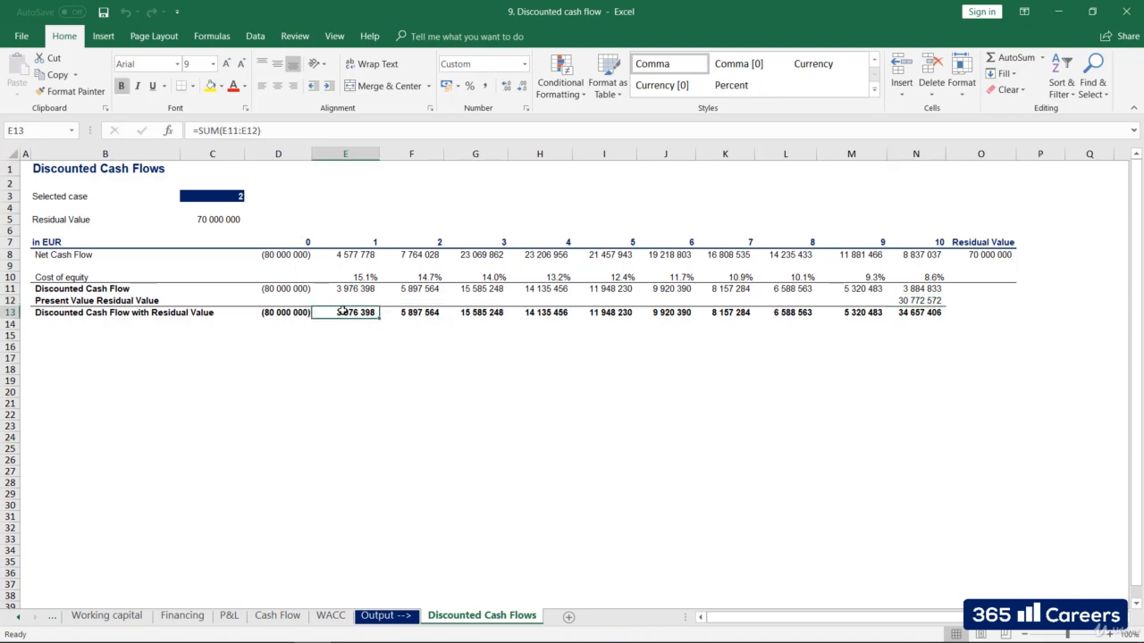
pyautogui.click(726, 311)
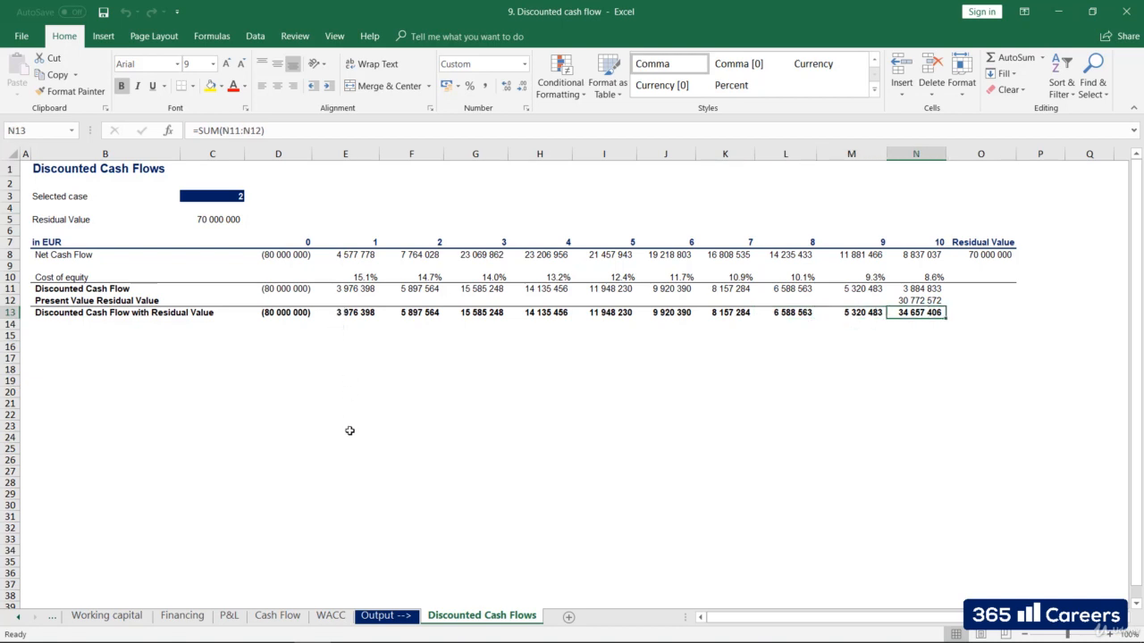
pyautogui.moveTo(340, 395)
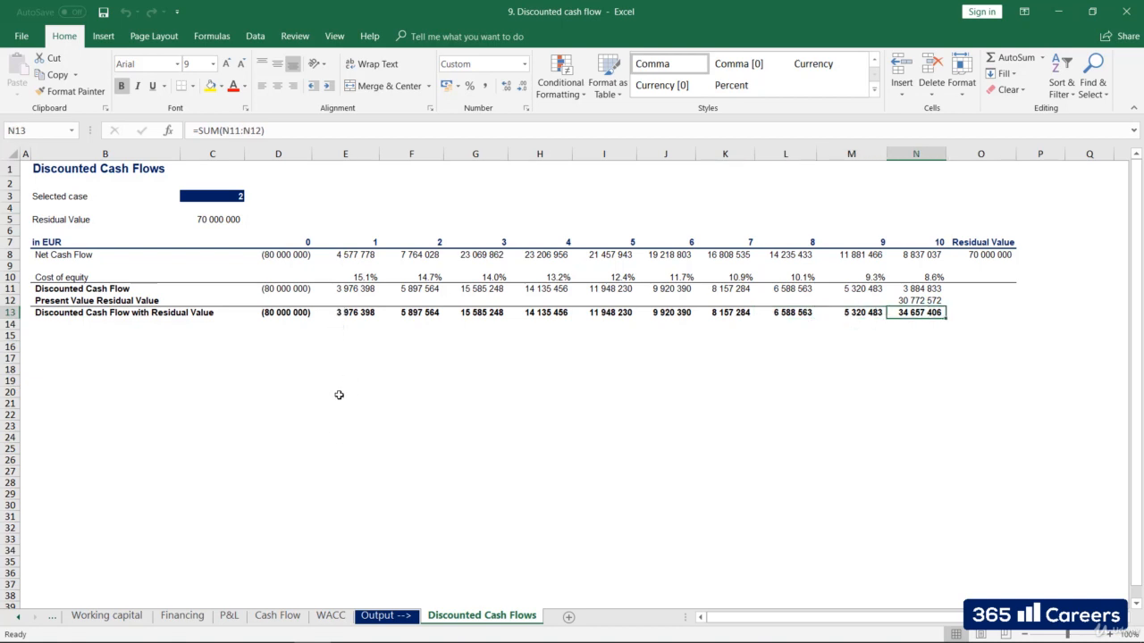